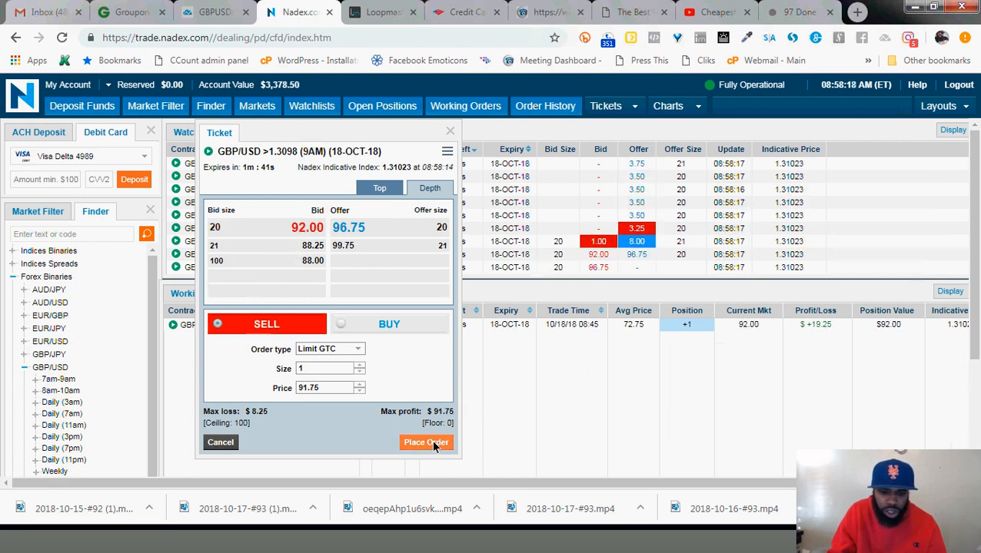
Step: Submit the Limit GTC sell order for 1 GBP/USD >1.3098 (9AM) contract at 91.75 and dismiss the confirmation
left_click(426, 442)
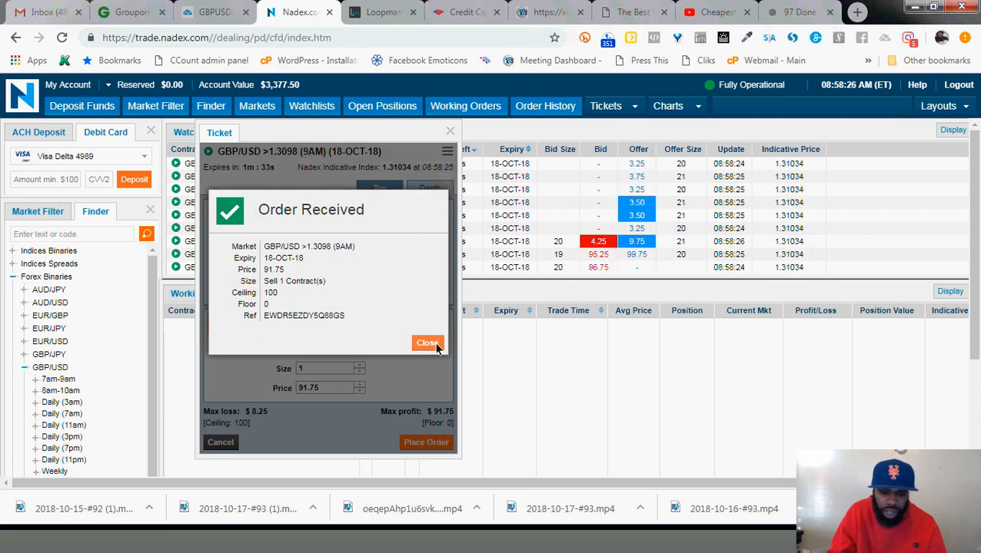
left_click(428, 343)
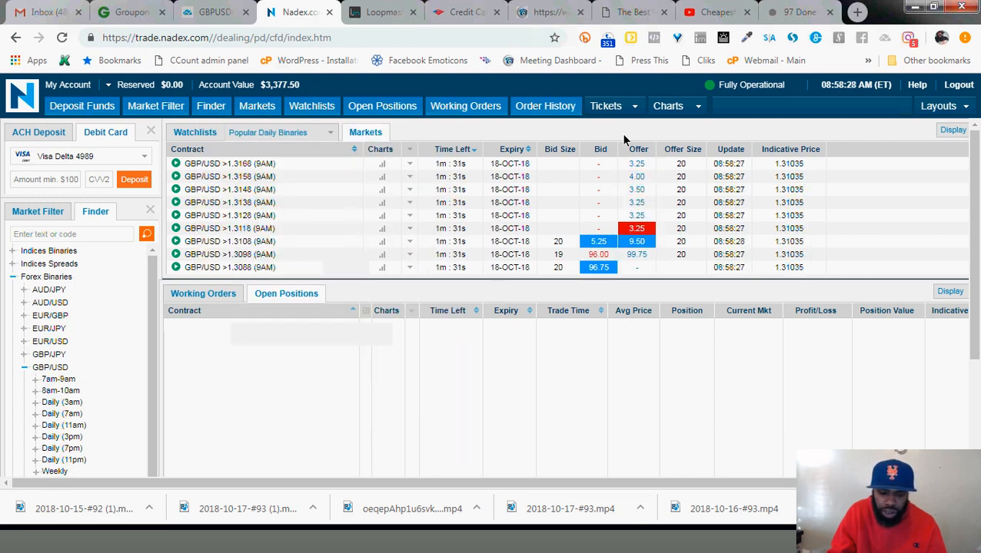
mouse_move(516, 221)
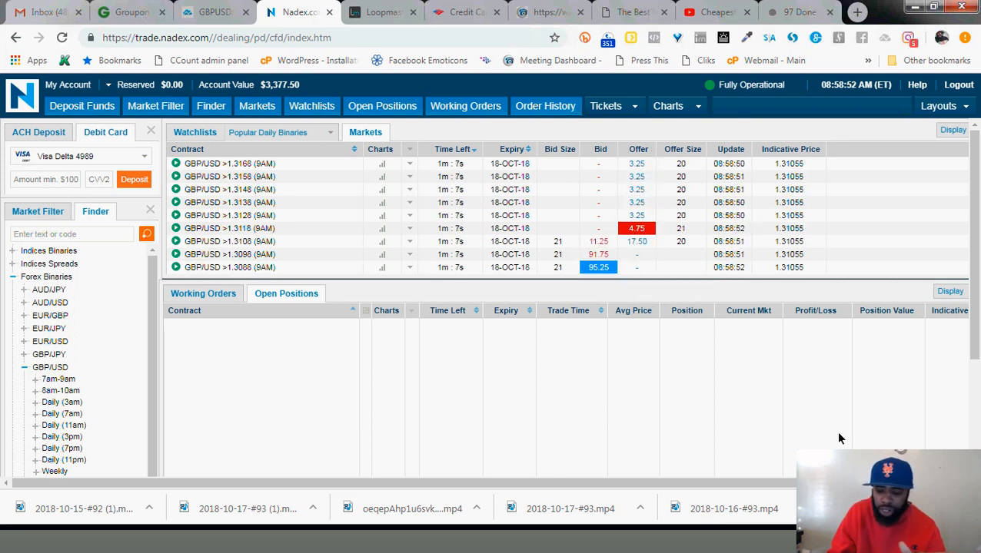
mouse_move(683, 323)
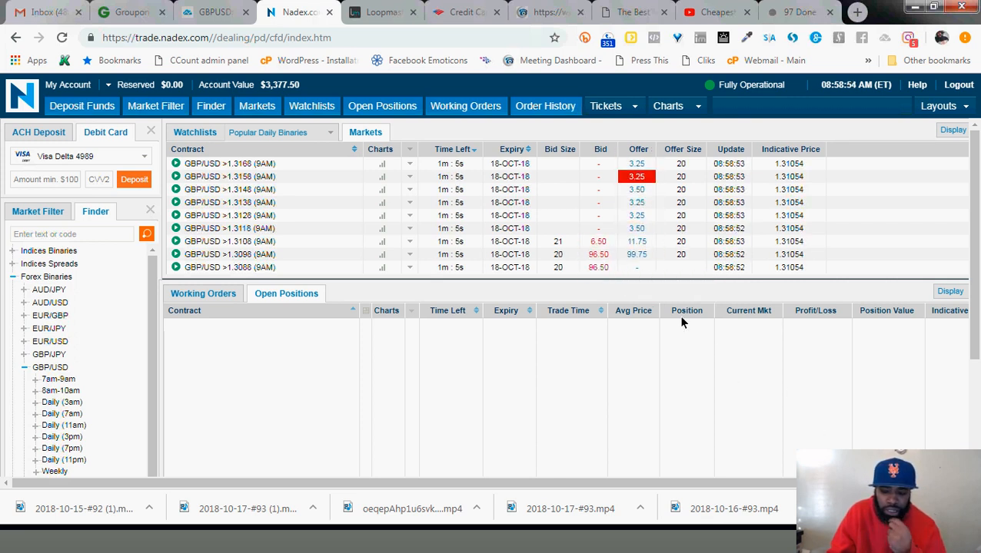
mouse_move(475, 227)
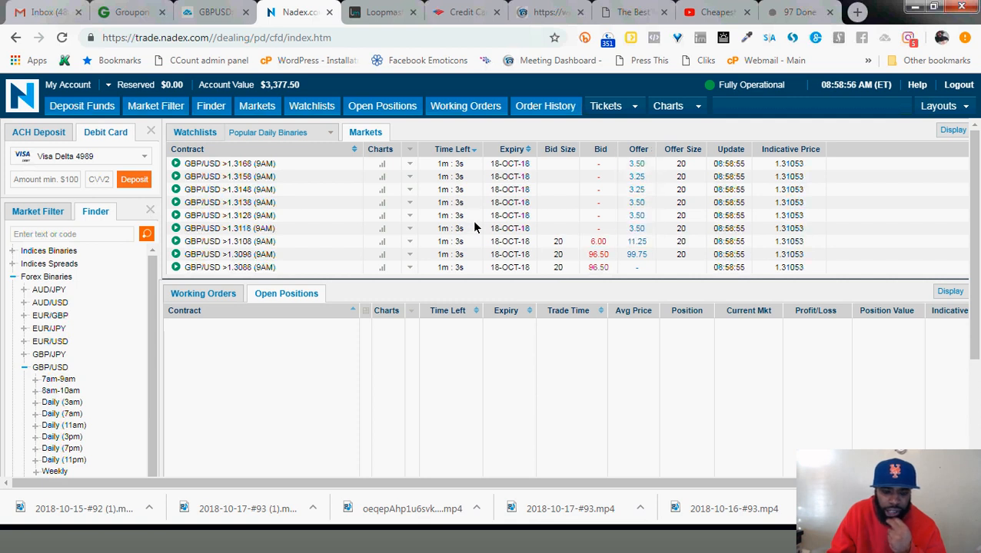